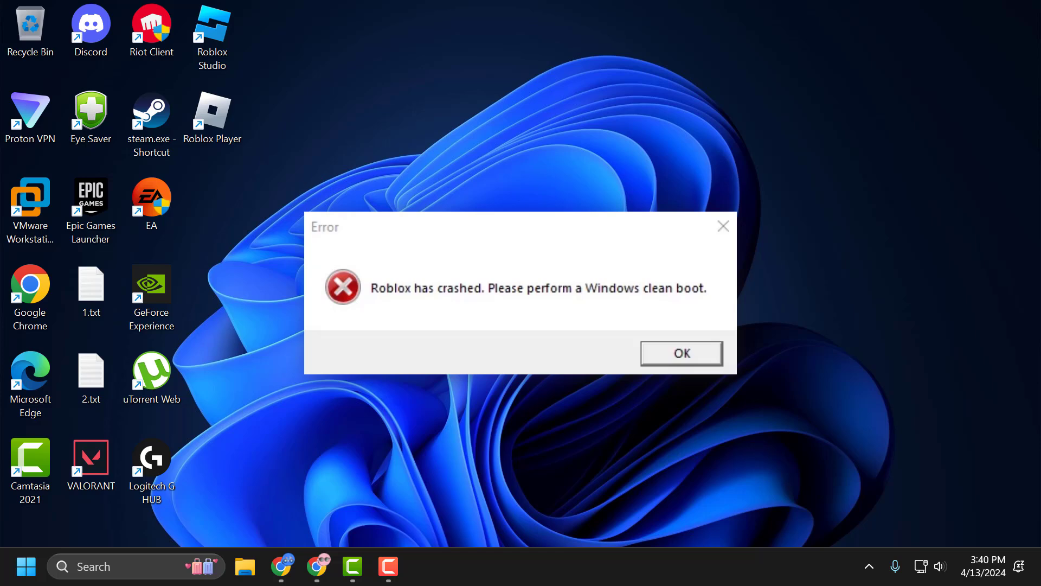
# Acknowledge the Roblox crash error with OK, clearing the desktop
pyautogui.click(680, 353)
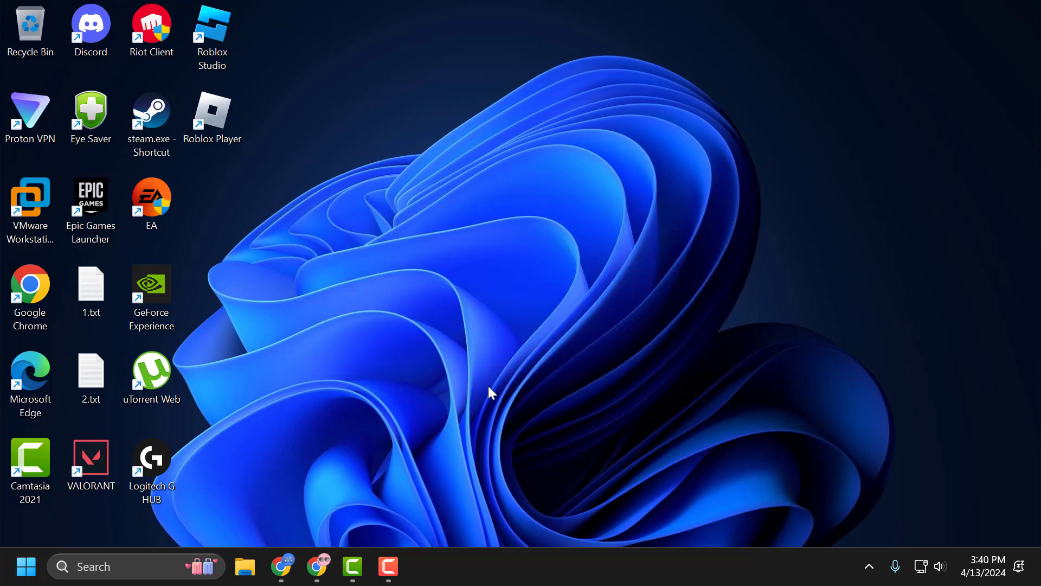
pyautogui.moveTo(456, 409)
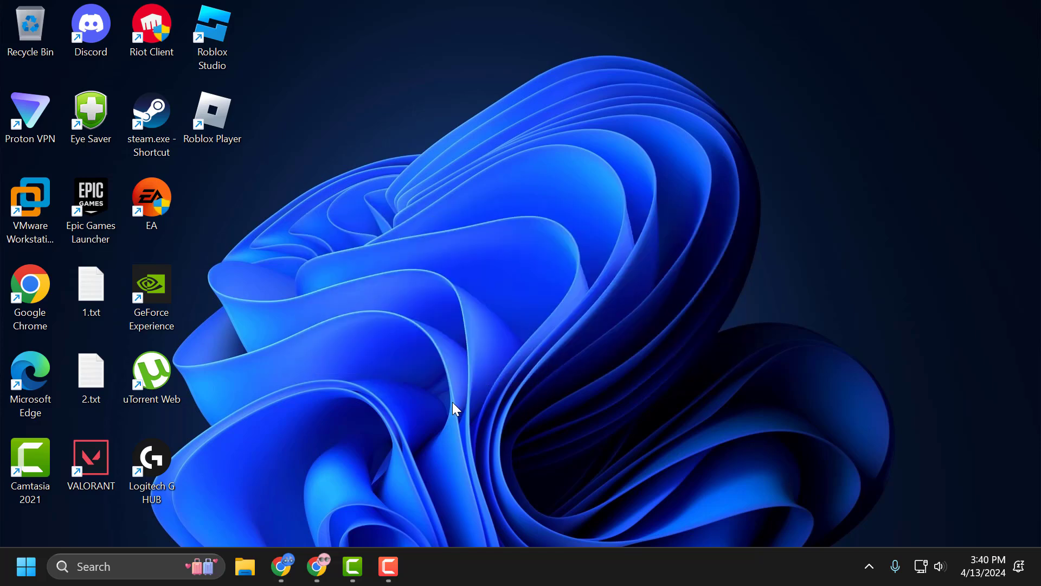
pyautogui.moveTo(392, 443)
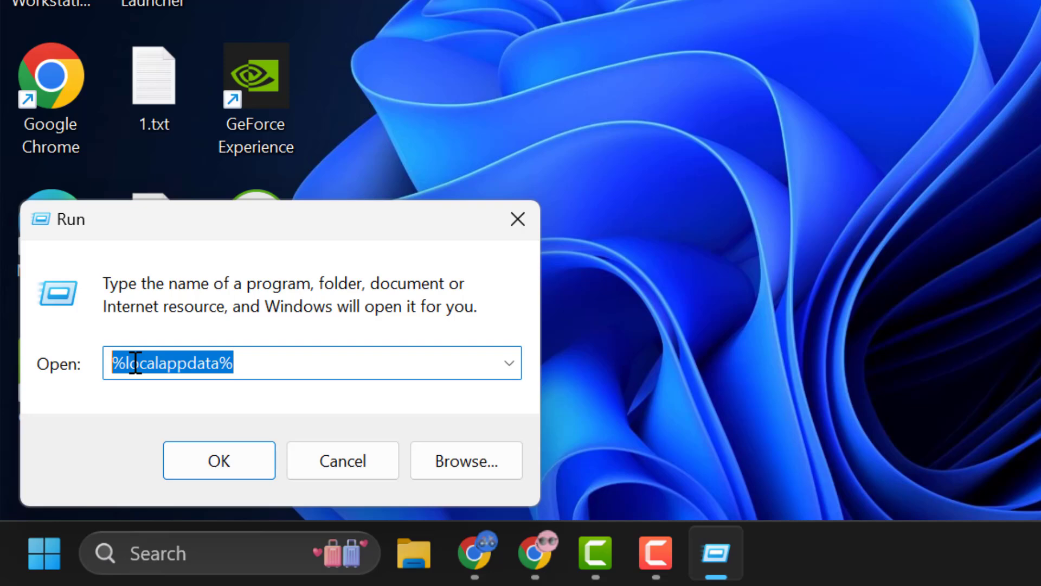
# Launch msconfig from the Run box to get the System Configuration window
pyautogui.write('ms')
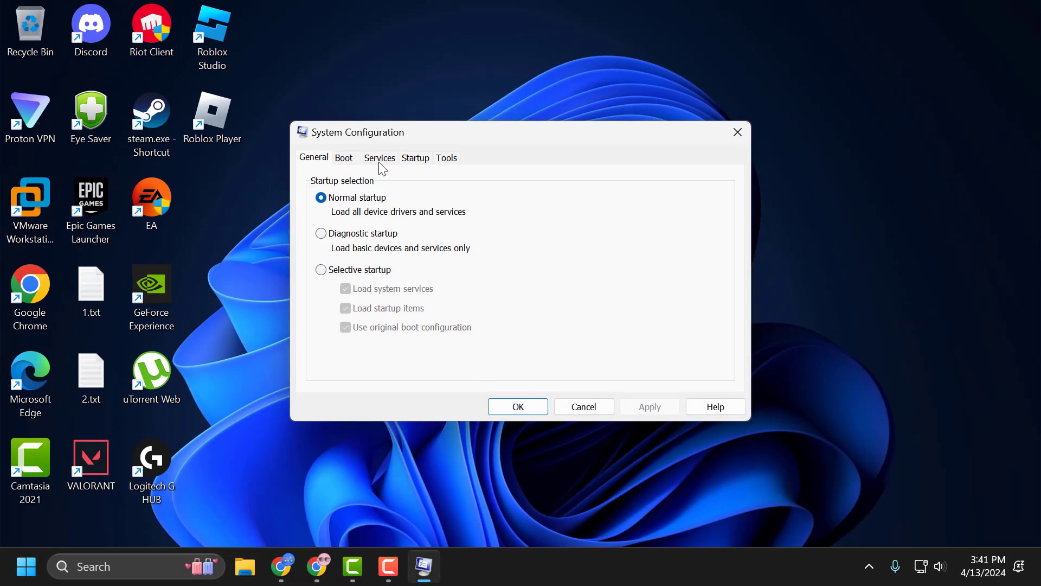
# Hide all Microsoft services, disable every remaining service, then move to the Startup section
pyautogui.click(379, 157)
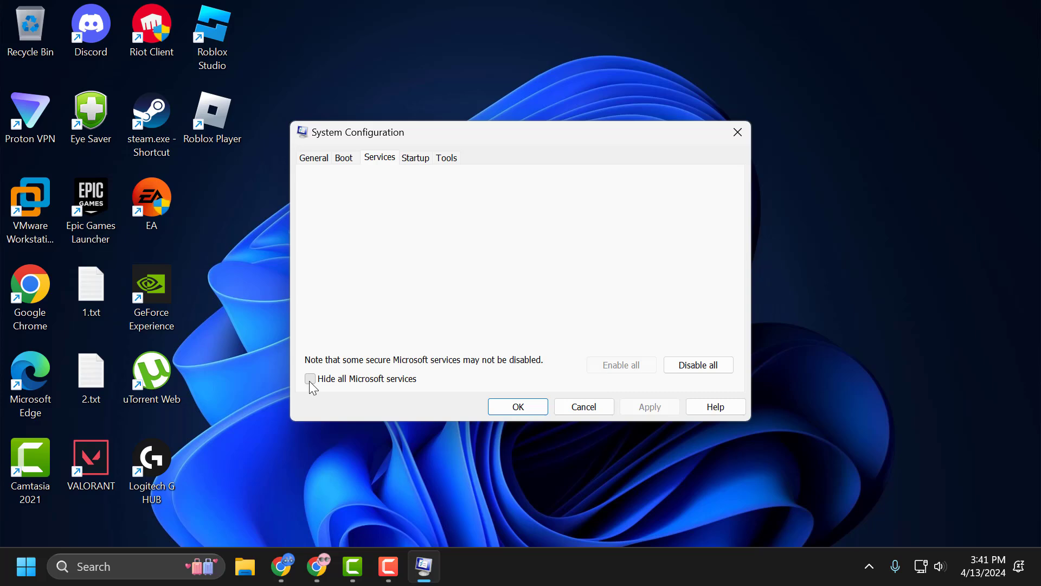
pyautogui.click(310, 379)
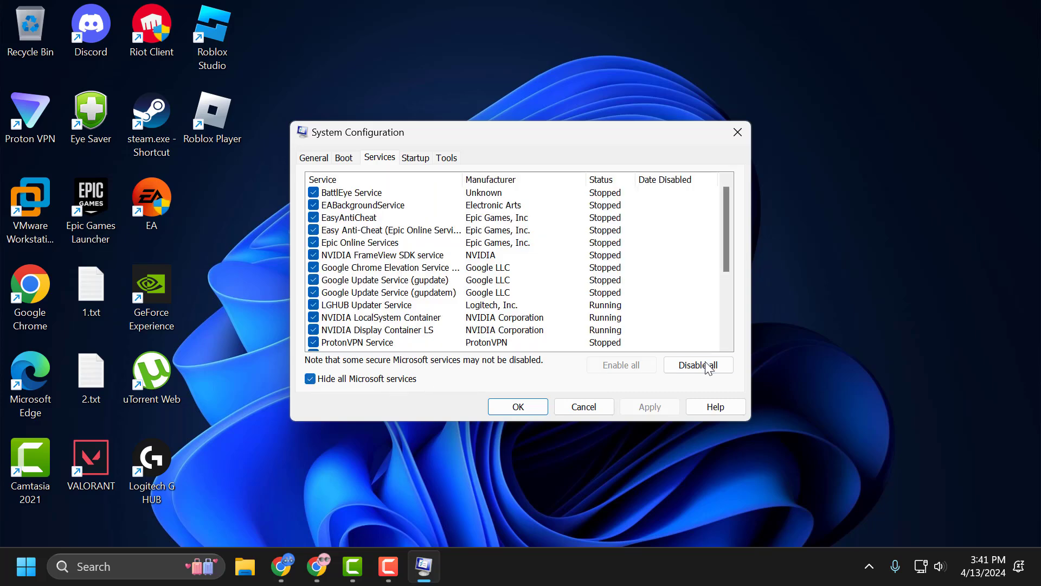
pyautogui.click(697, 365)
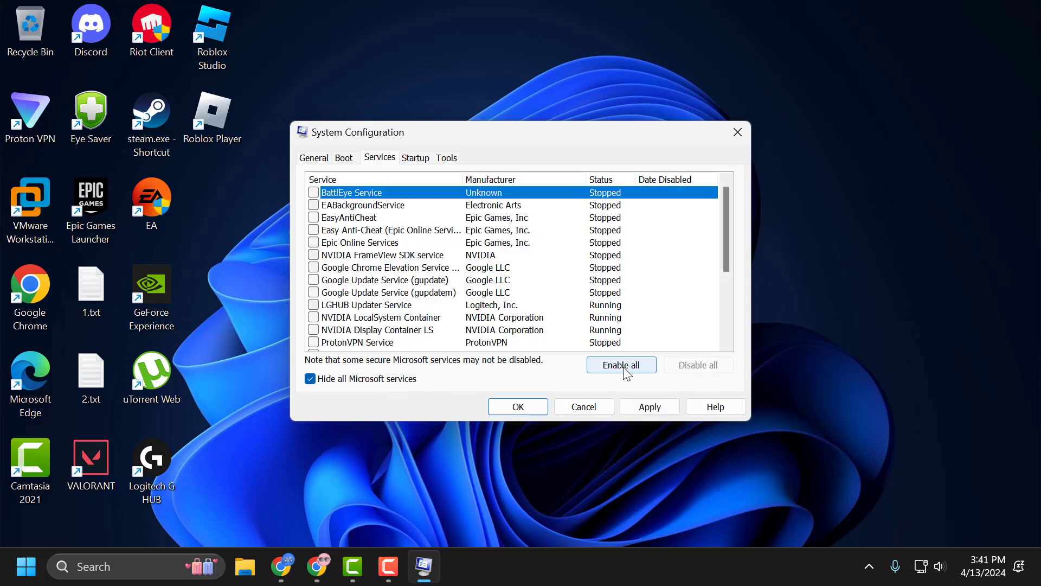
pyautogui.click(415, 157)
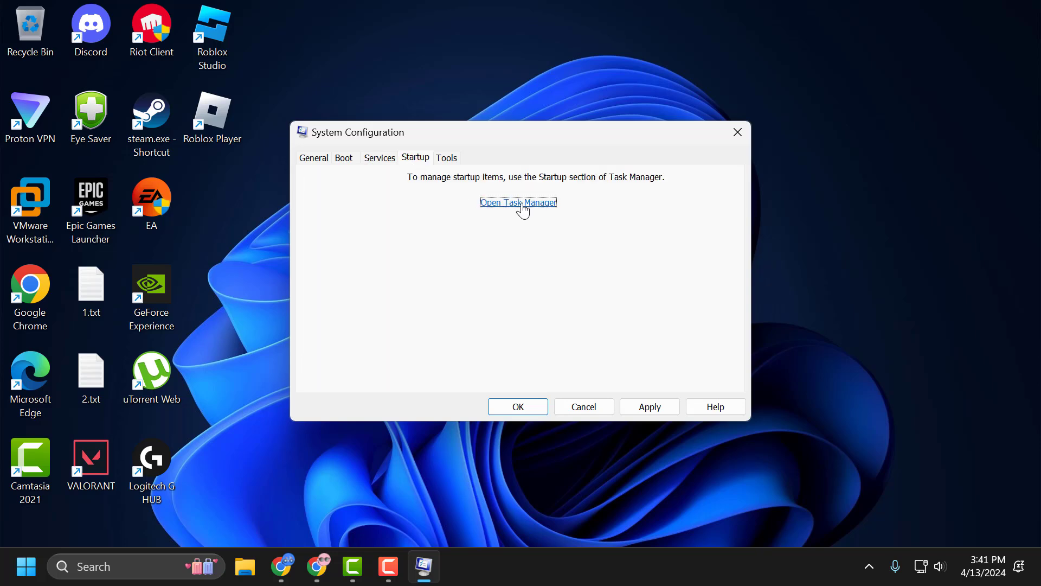
# Disable the still-enabled startup apps in Task Manager, such as SecurityHealthSystray.exe and Mobile devices
pyautogui.click(518, 201)
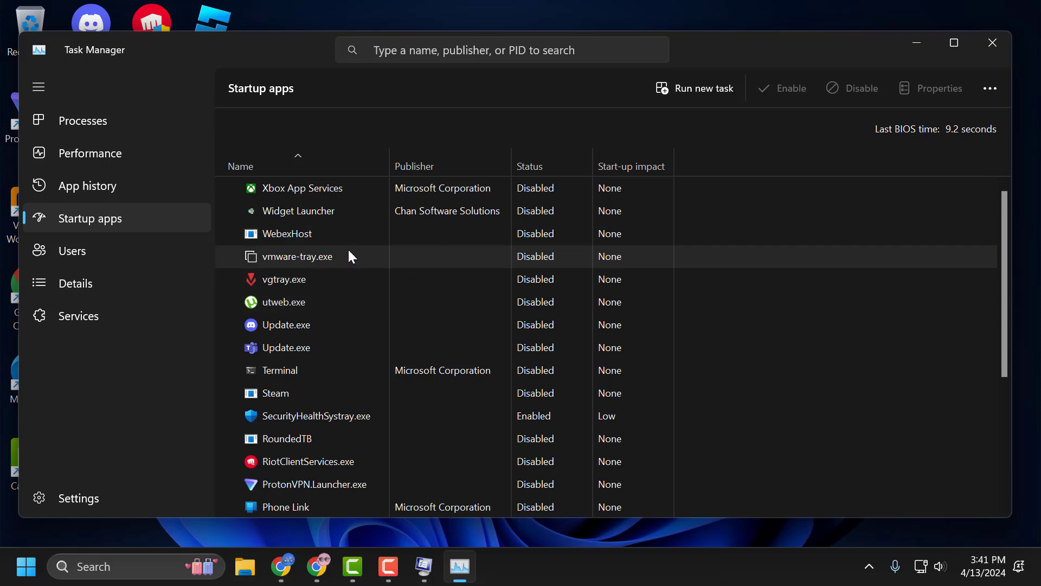
pyautogui.moveTo(353, 288)
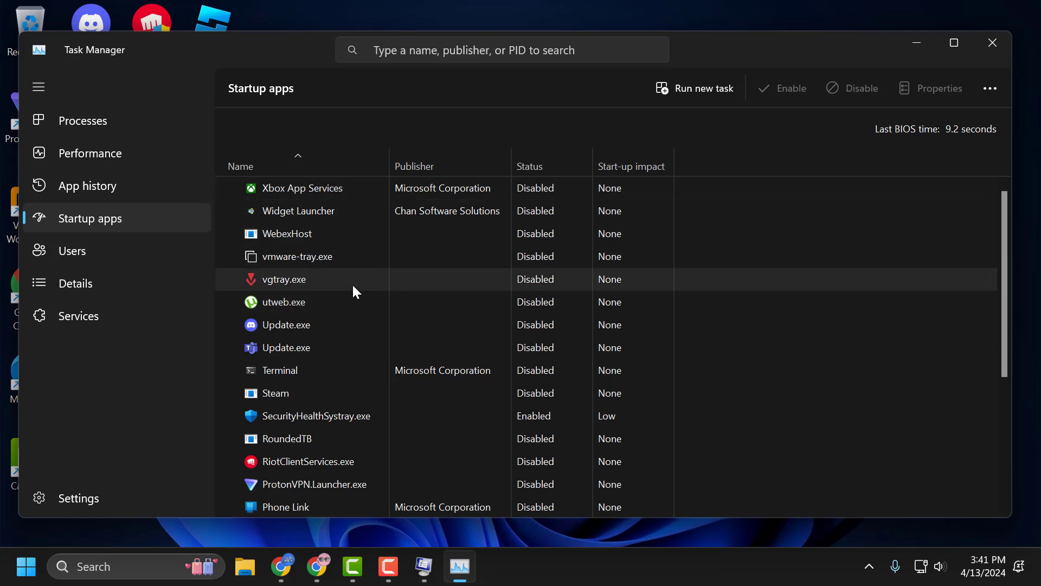
pyautogui.scroll(-3)
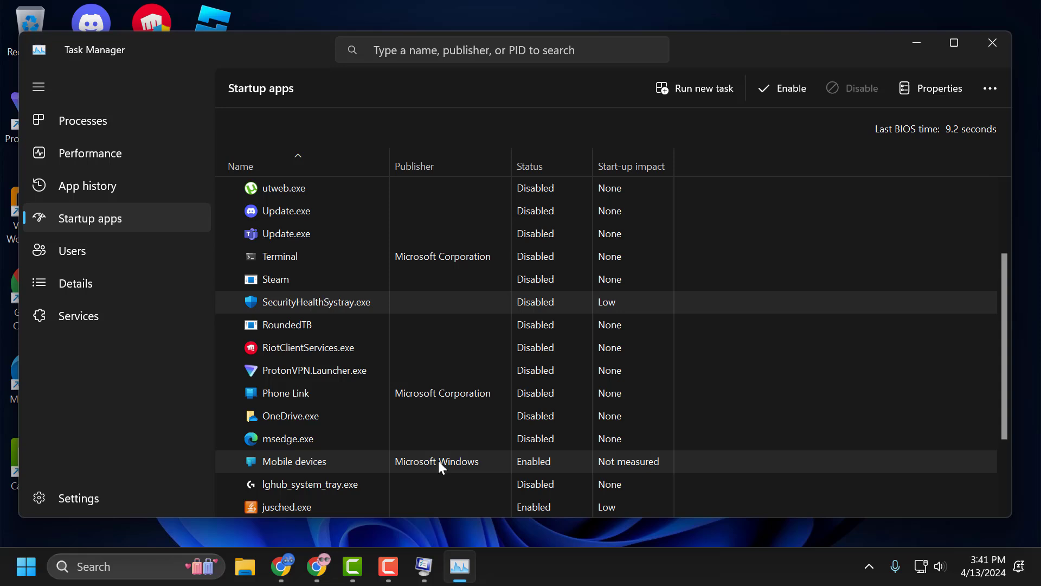
pyautogui.scroll(-3)
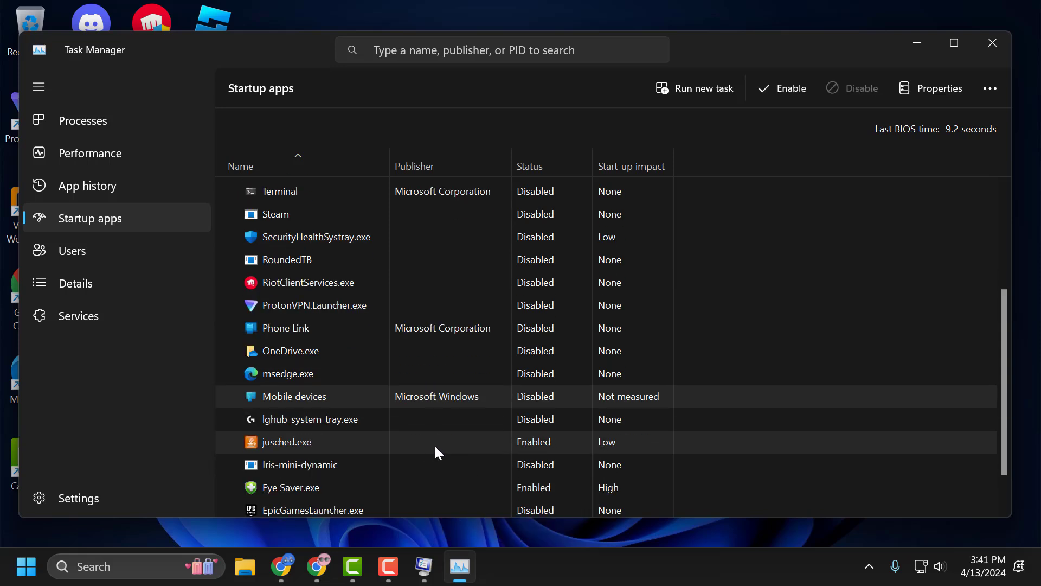
pyautogui.rightClick(290, 487)
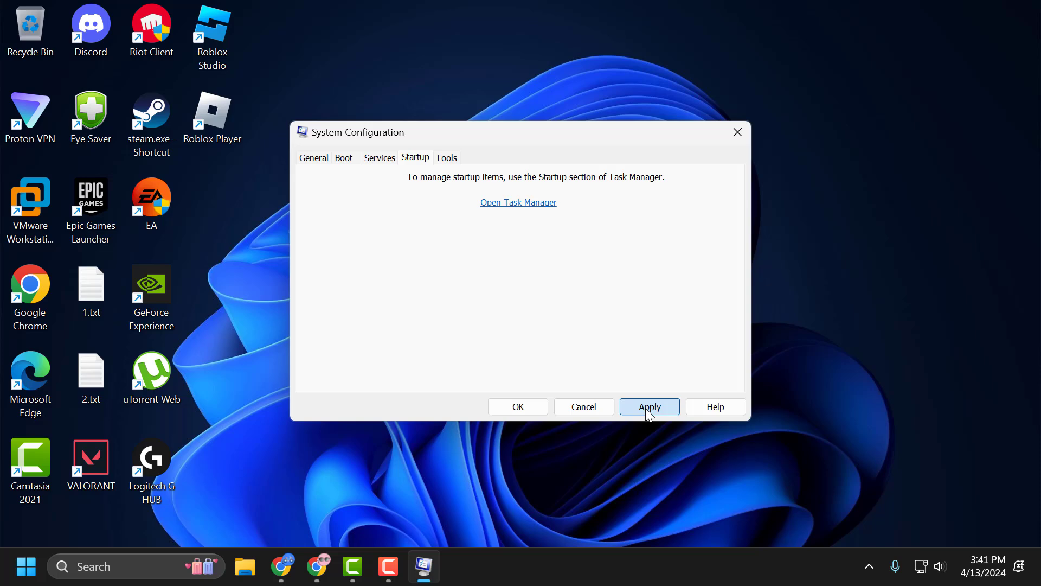
# Apply the clean boot configuration and exit without restarting the computer
pyautogui.click(649, 407)
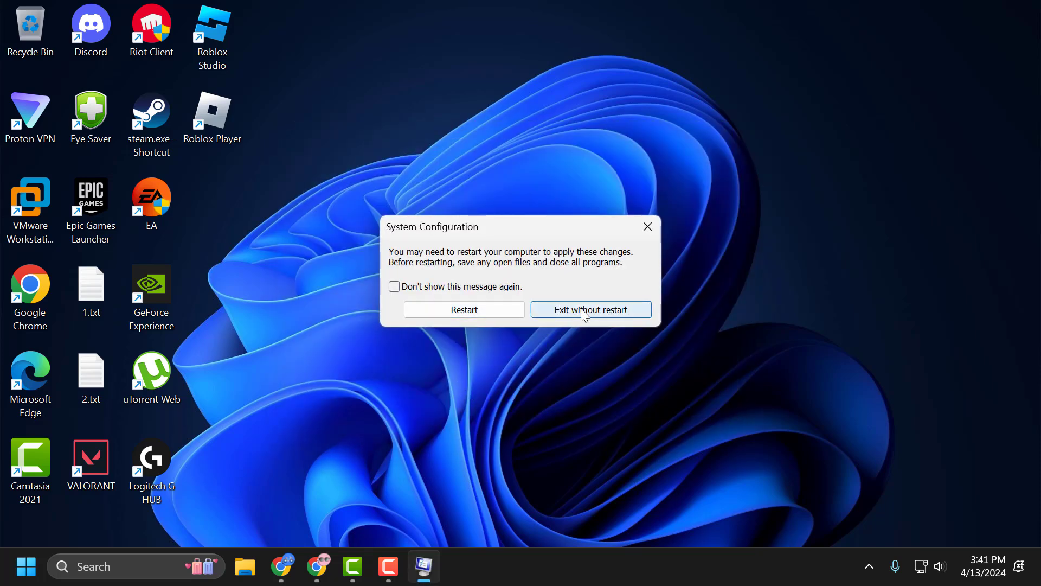
pyautogui.click(590, 309)
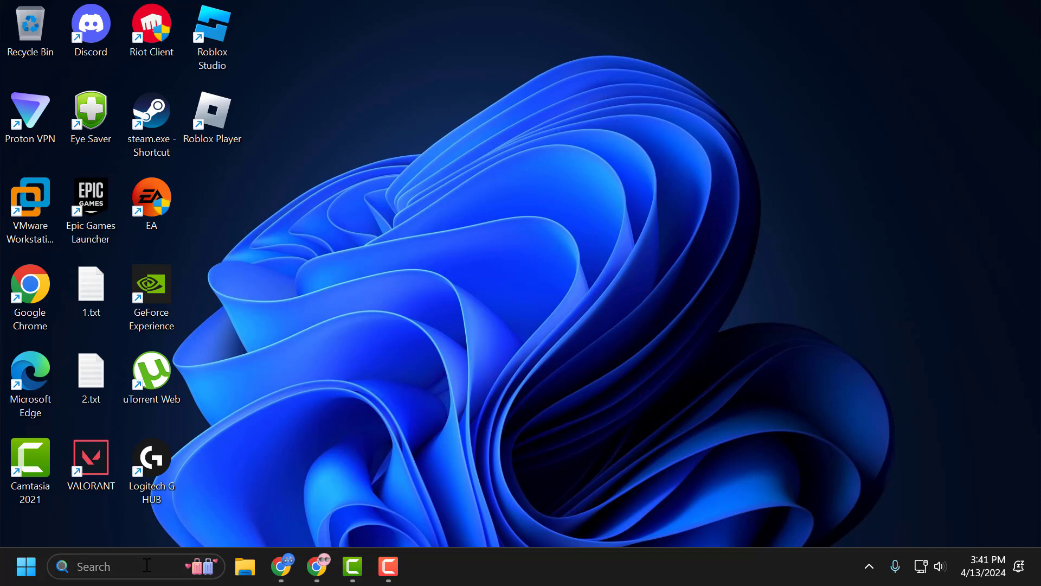
# Search 'store' from the taskbar to launch Microsoft Store
pyautogui.write('store')
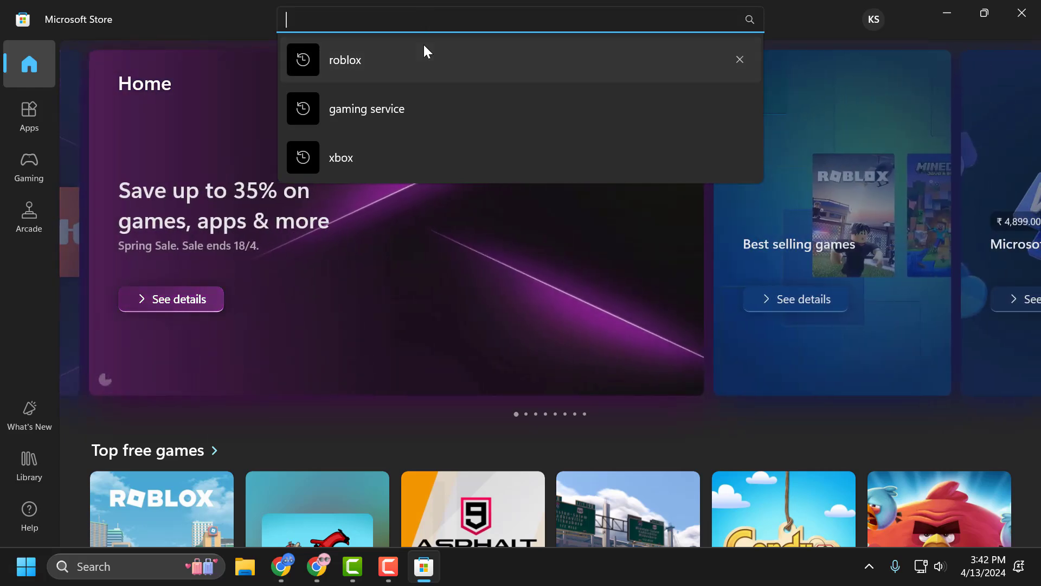
# Rerun the recent 'roblox' search, go to the Roblox page and install it
pyautogui.click(345, 59)
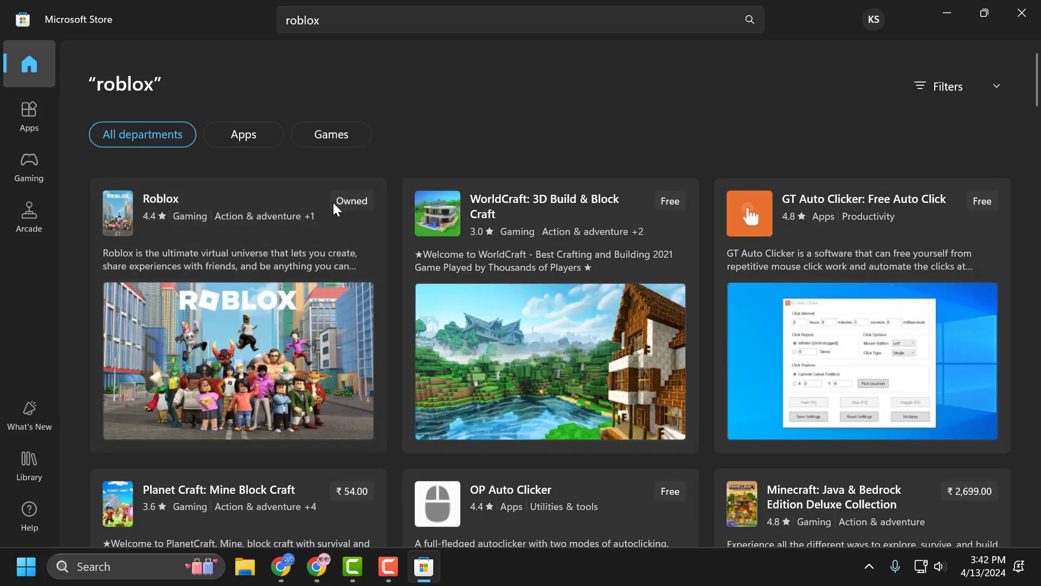
pyautogui.click(159, 199)
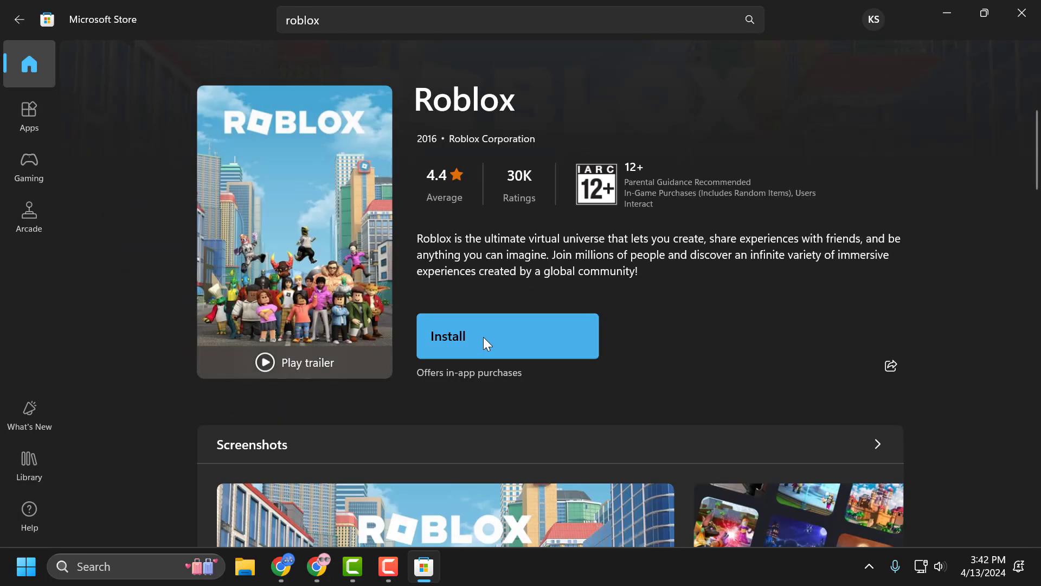
pyautogui.click(507, 335)
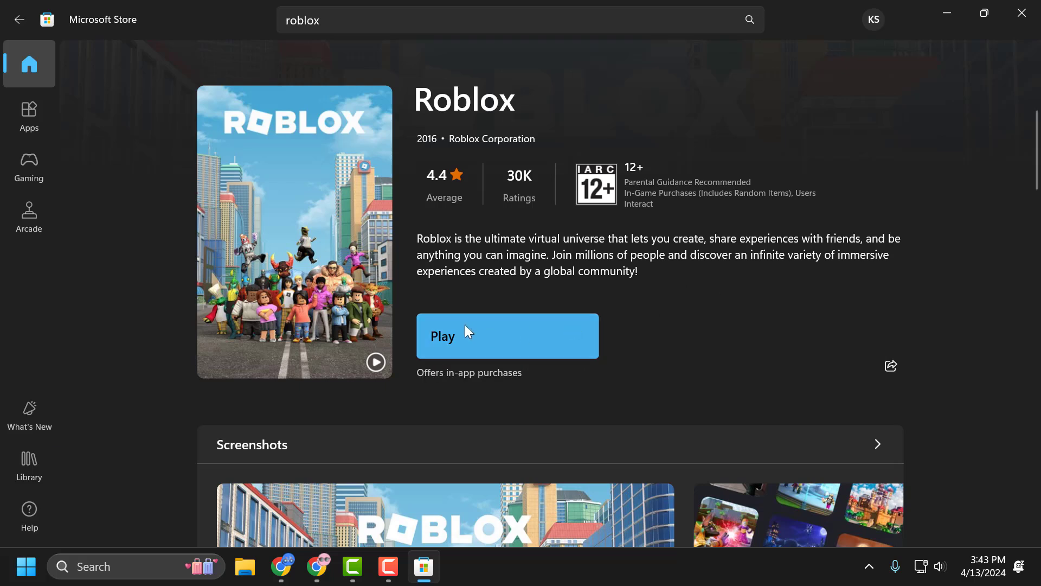
pyautogui.moveTo(741, 340)
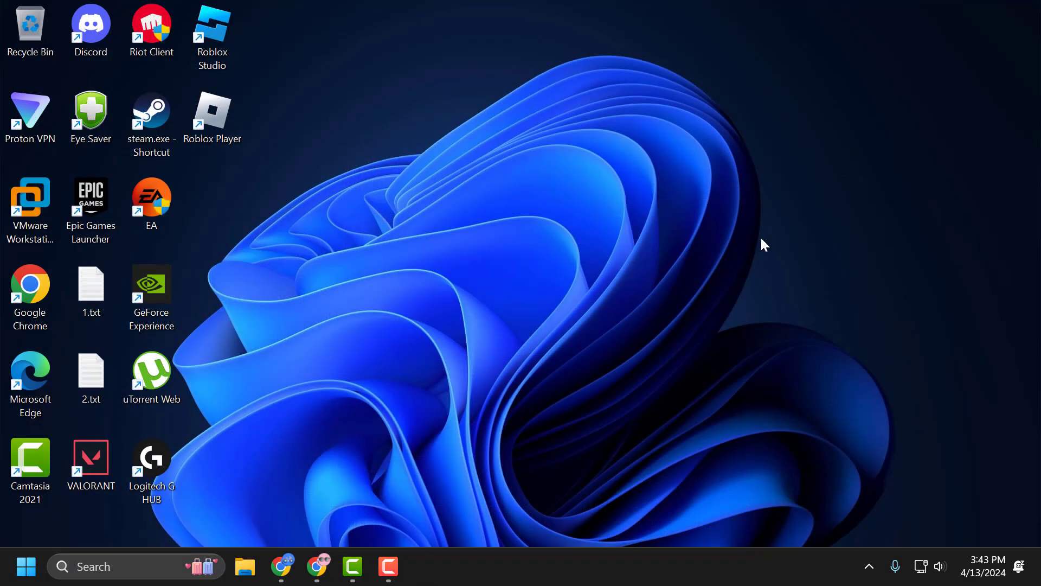
pyautogui.moveTo(754, 237)
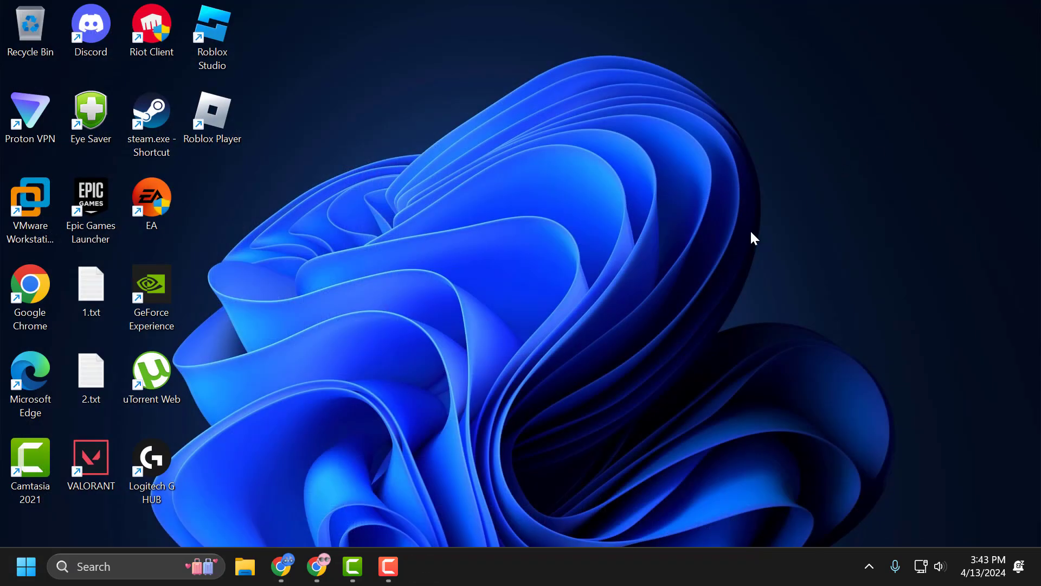
pyautogui.moveTo(748, 292)
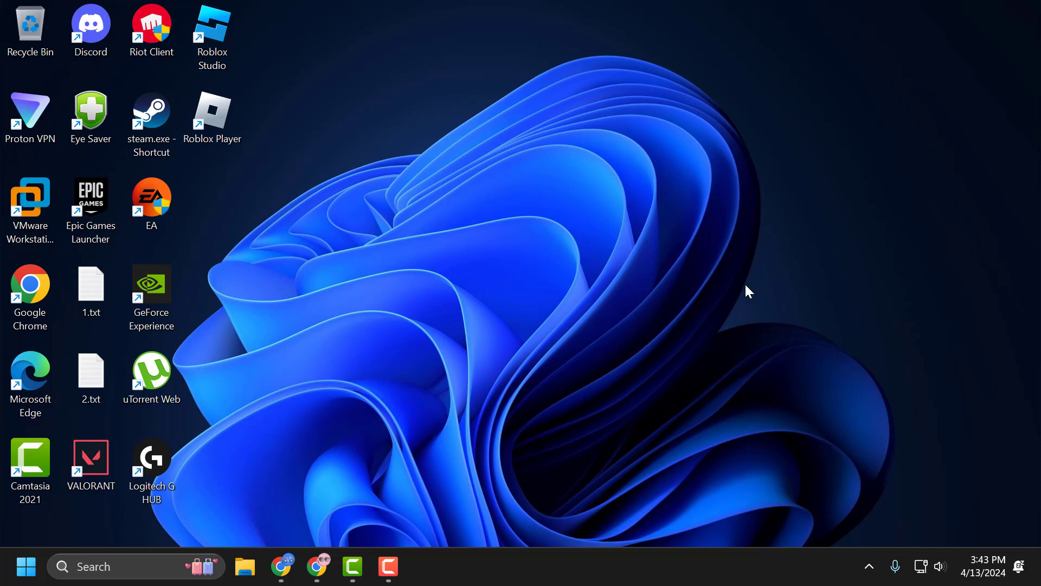